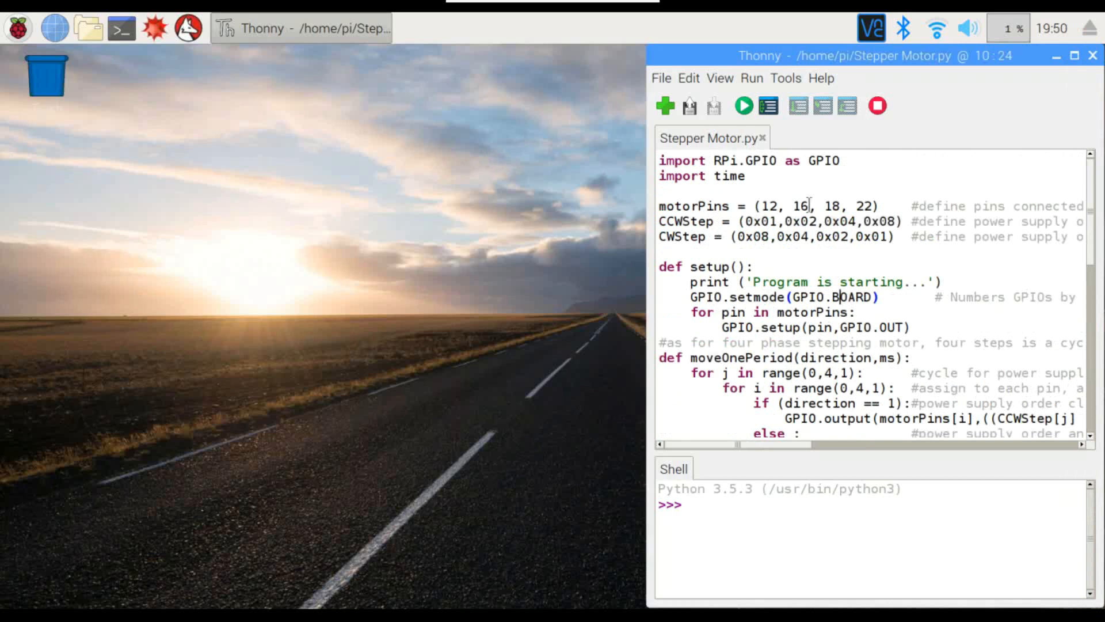
pyautogui.moveTo(819, 194)
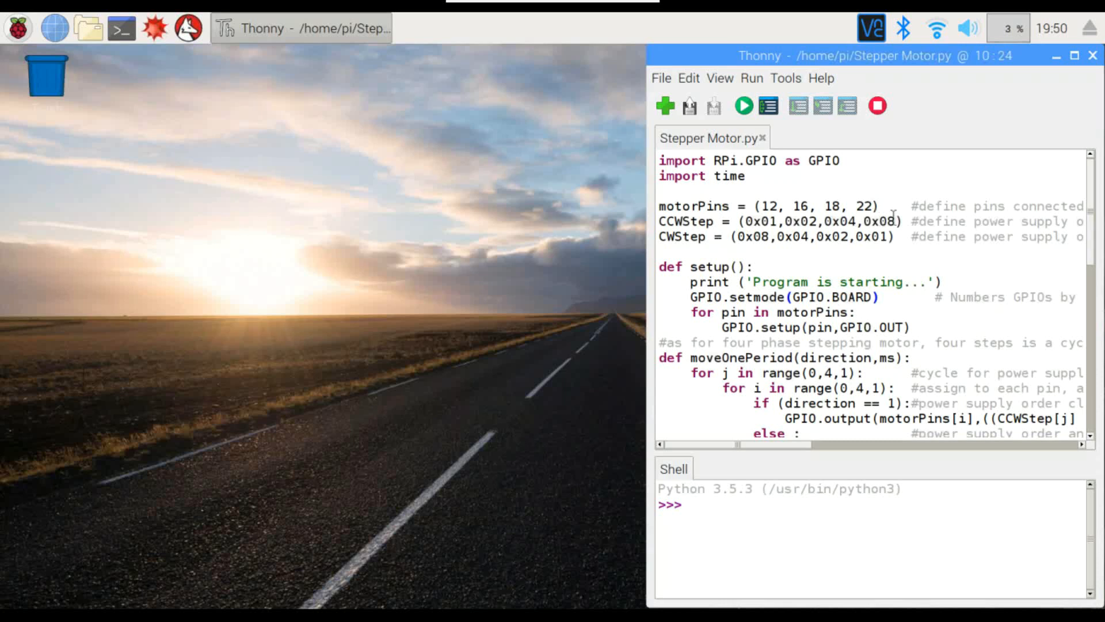
# Scroll through the Stepper Motor.py source to review the code before running it.
pyautogui.click(838, 297)
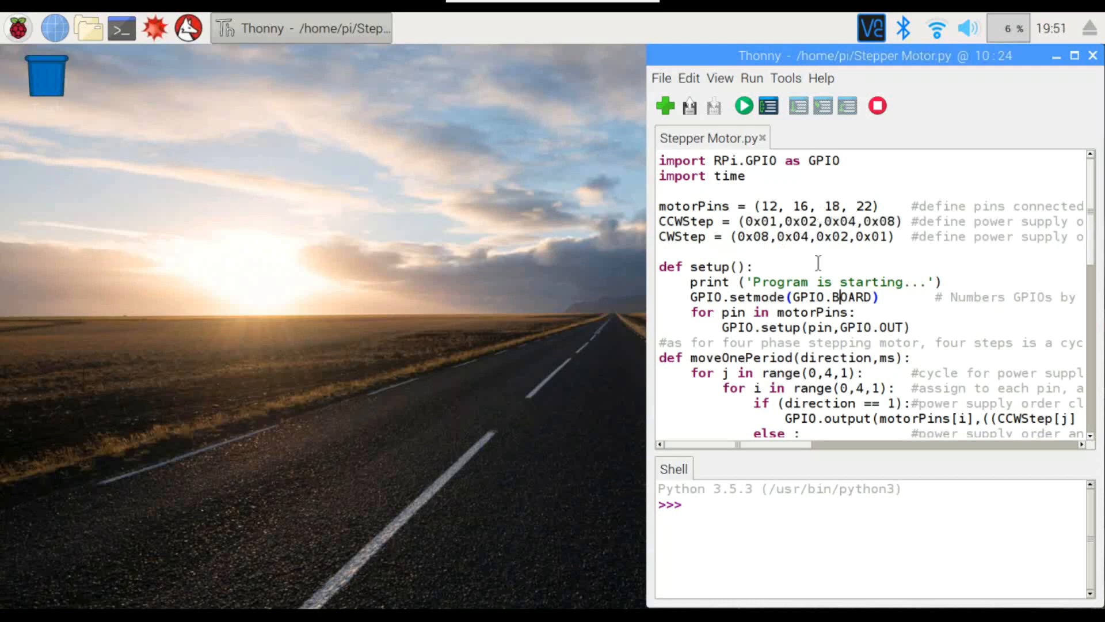
pyautogui.scroll(-3)
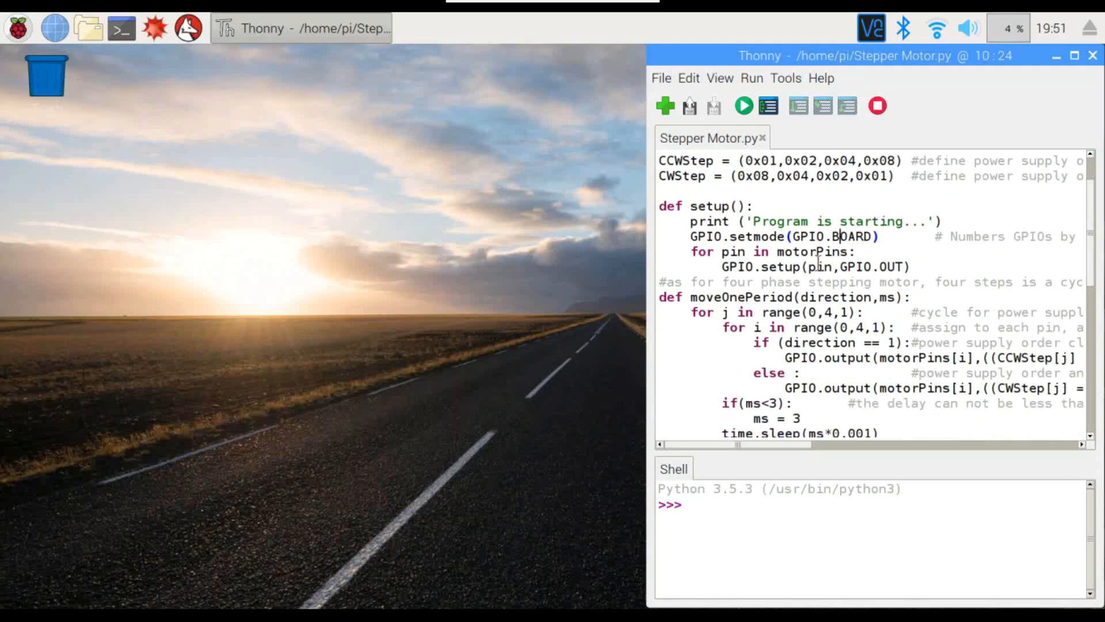
pyautogui.scroll(-3)
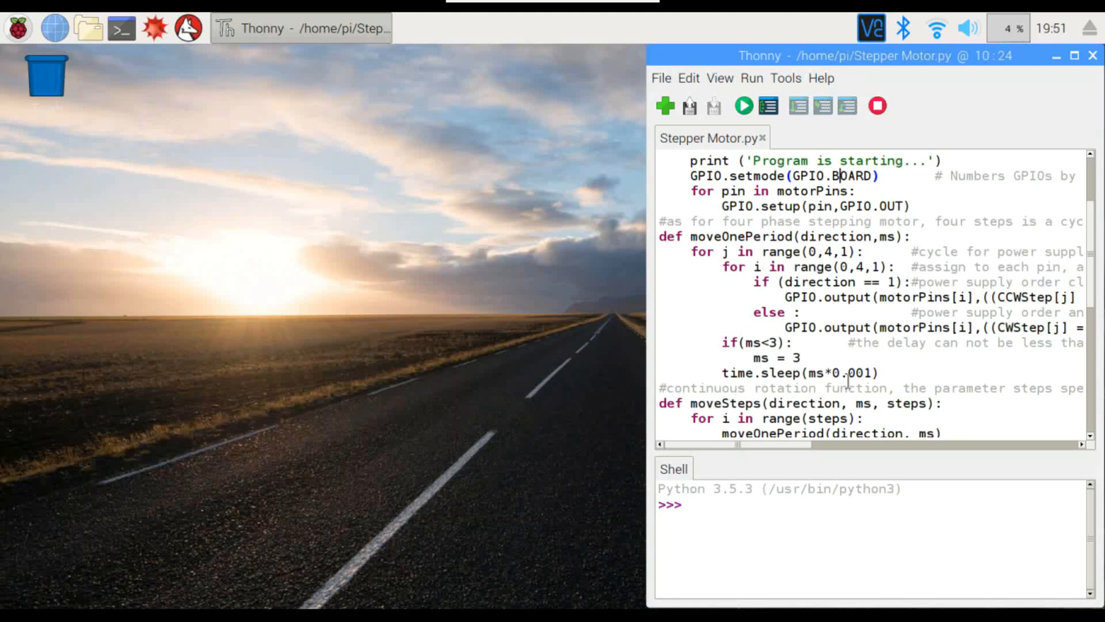
pyautogui.scroll(-3)
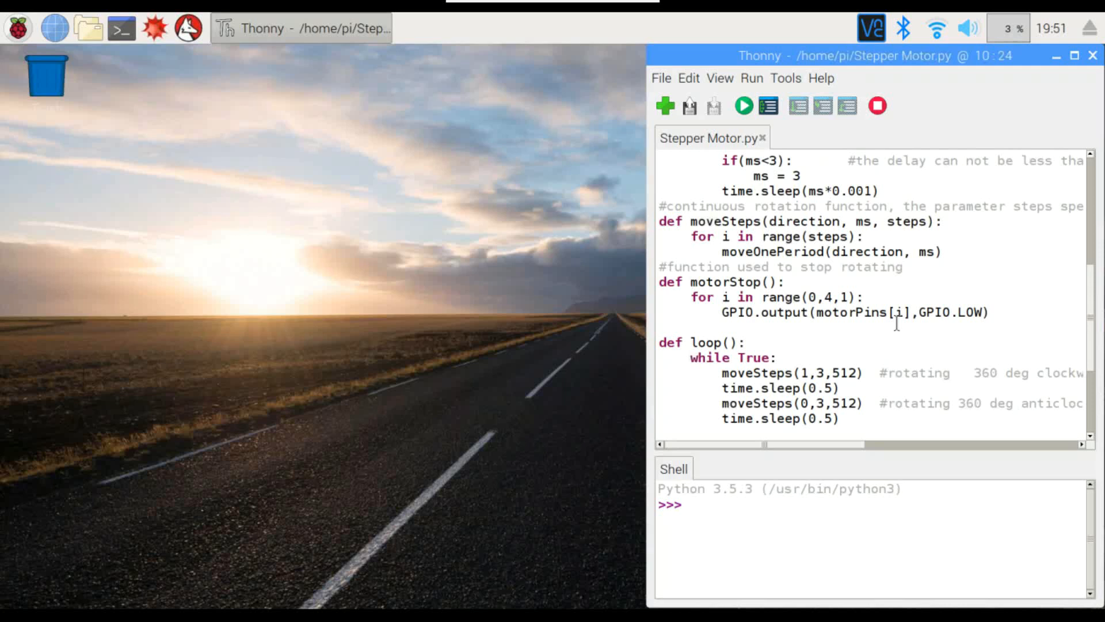
pyautogui.scroll(-3)
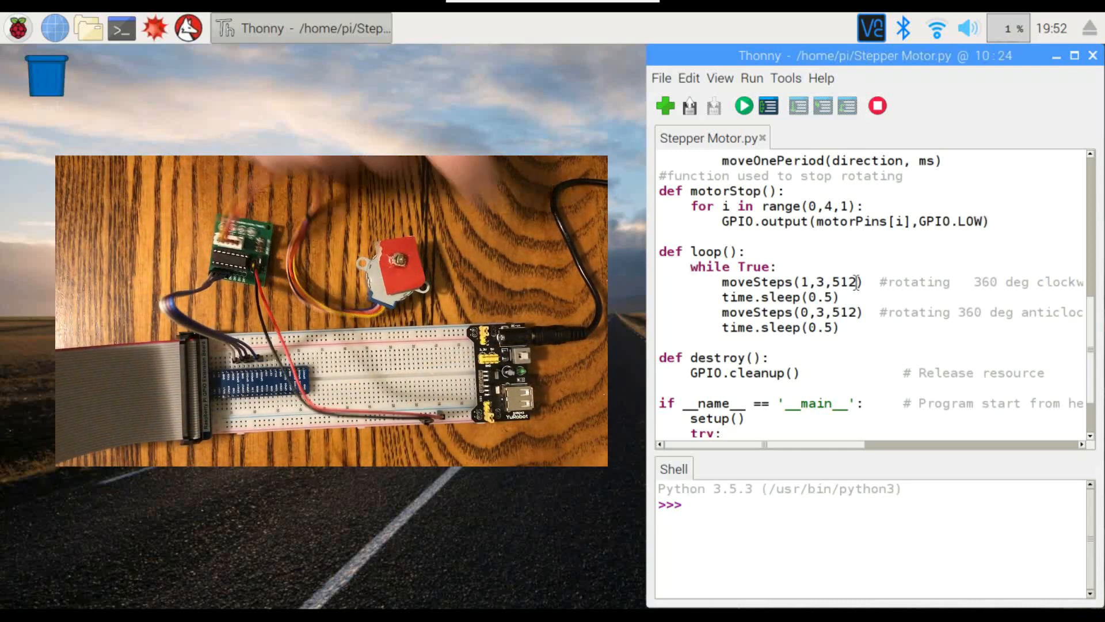
# Run Stepper Motor.py so the shell prints 'Program is starting...'.
pyautogui.click(743, 106)
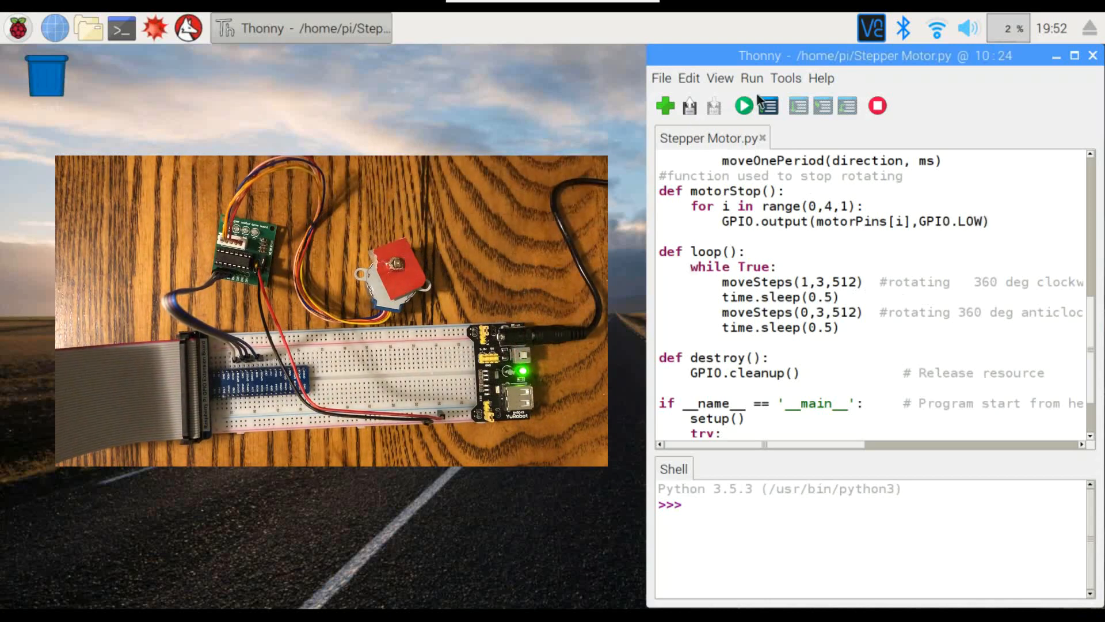
pyautogui.moveTo(743, 106)
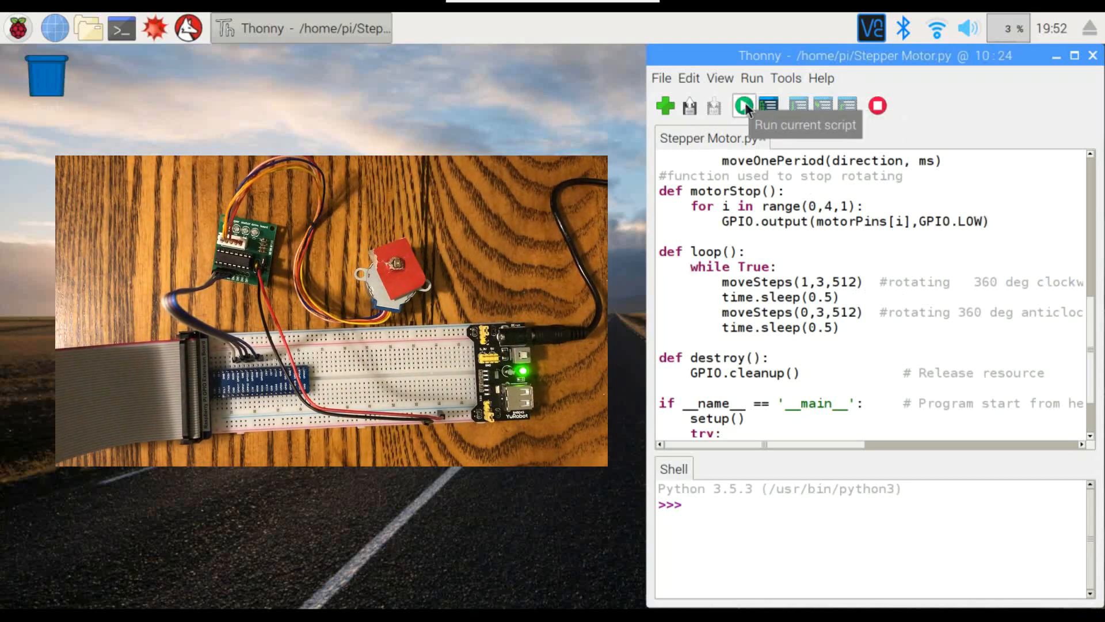
pyautogui.click(742, 106)
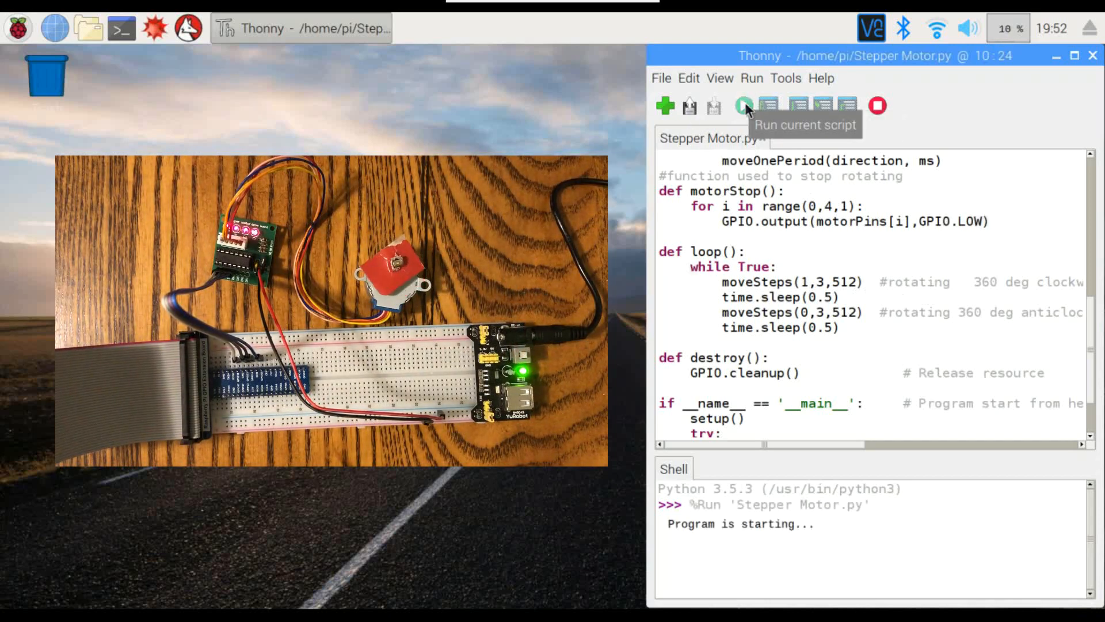